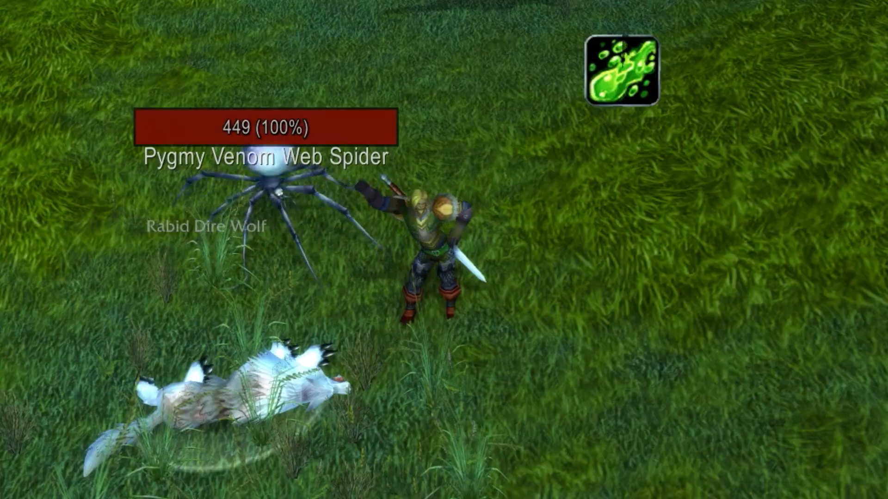
# Step: Open WeakAuras with /wa and bring up the list of new aura types
pyautogui.click(621, 70)
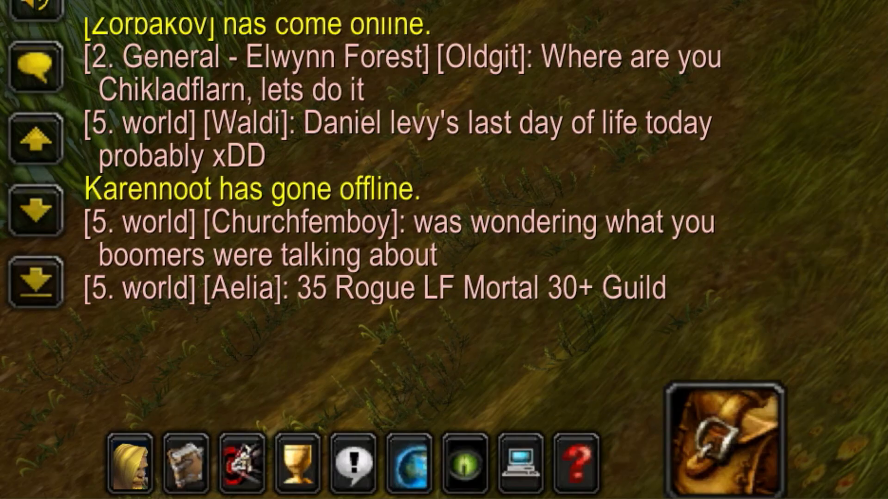
pyautogui.press('Enter')
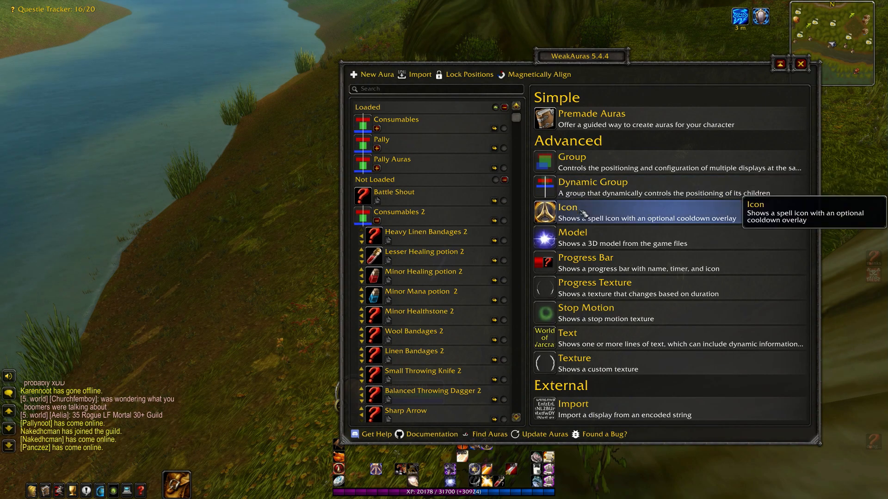
# Step: Create icon aura 'Seal of Righteousness' triggered by the Seal of Righteousness player buff
pyautogui.click(567, 207)
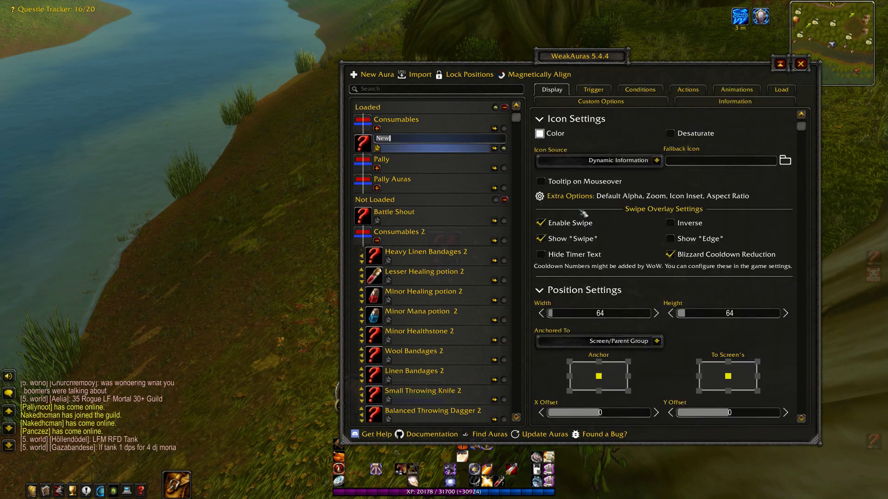
pyautogui.write('Seal of Righteousness')
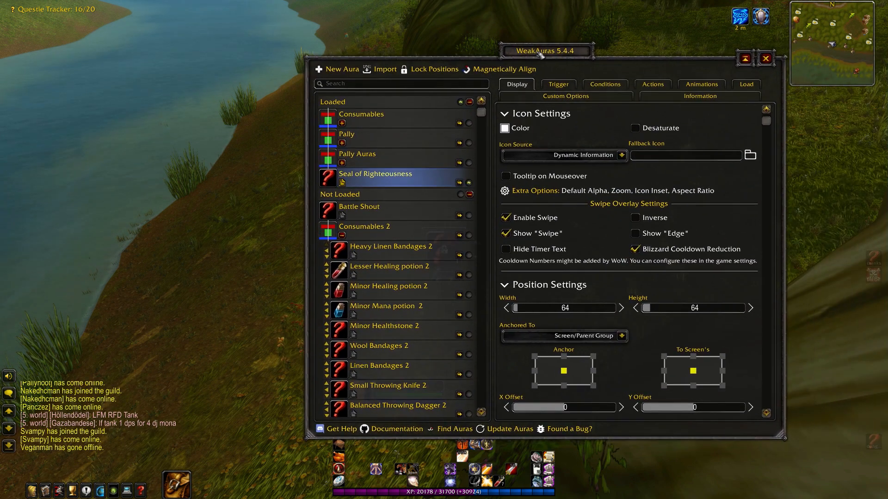
pyautogui.click(559, 84)
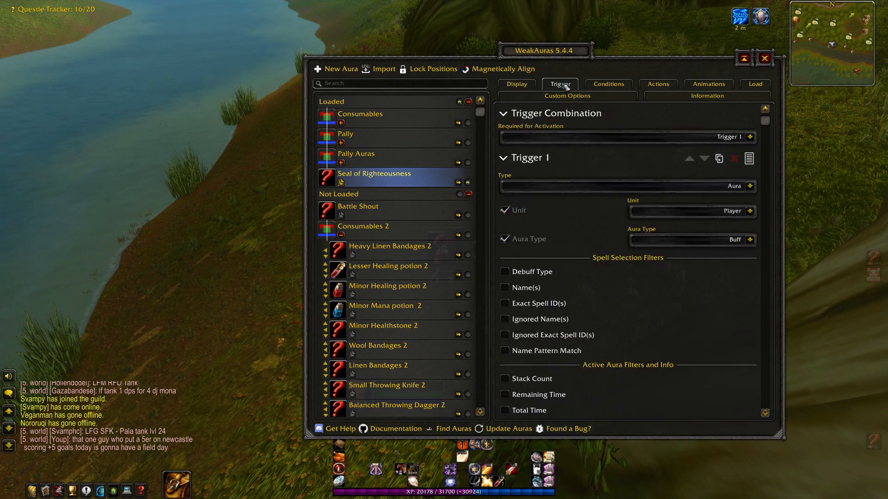
pyautogui.moveTo(516, 210)
pyautogui.write('Seal of Righte')
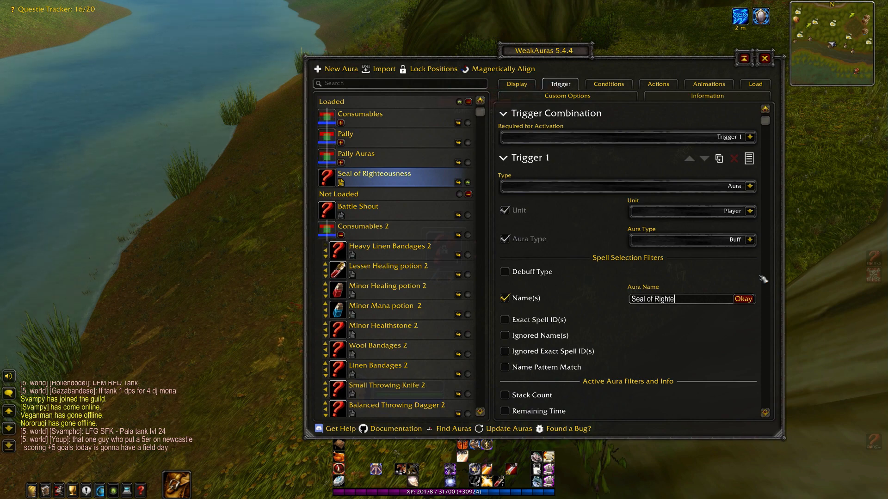
pyautogui.click(743, 298)
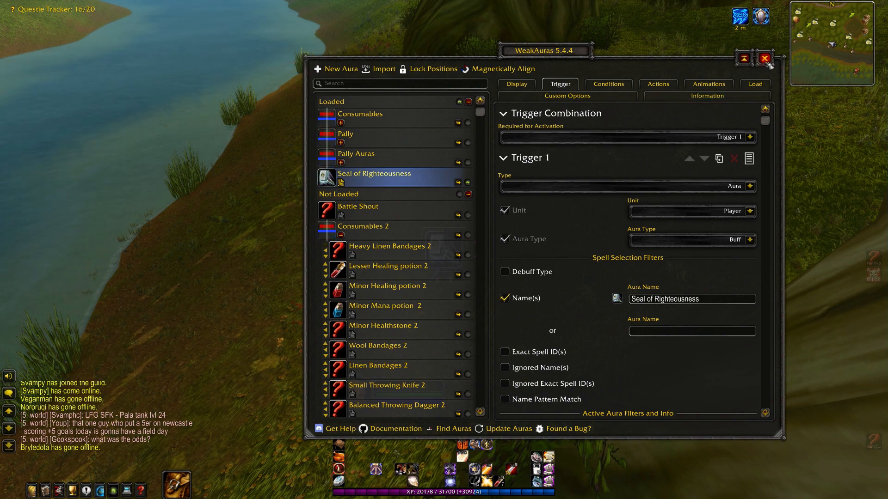
pyautogui.click(764, 58)
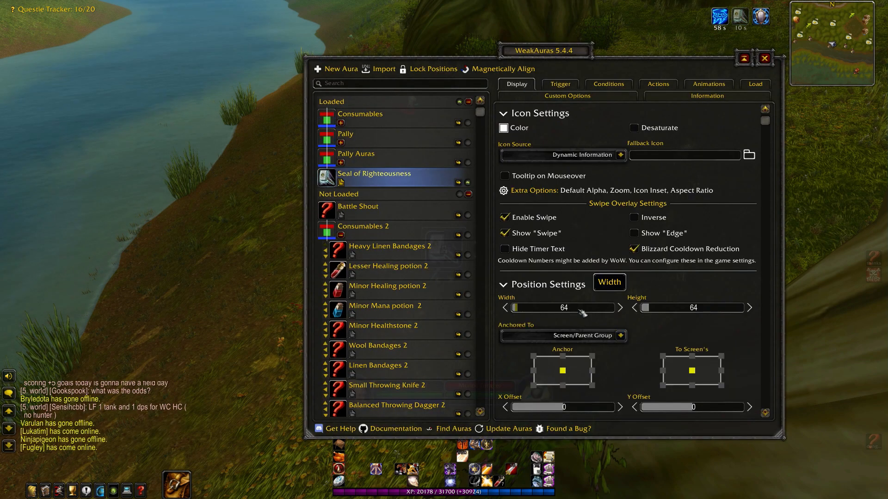
# Step: Set the Seal of Righteousness icon's Width and Height to 30
pyautogui.write('30')
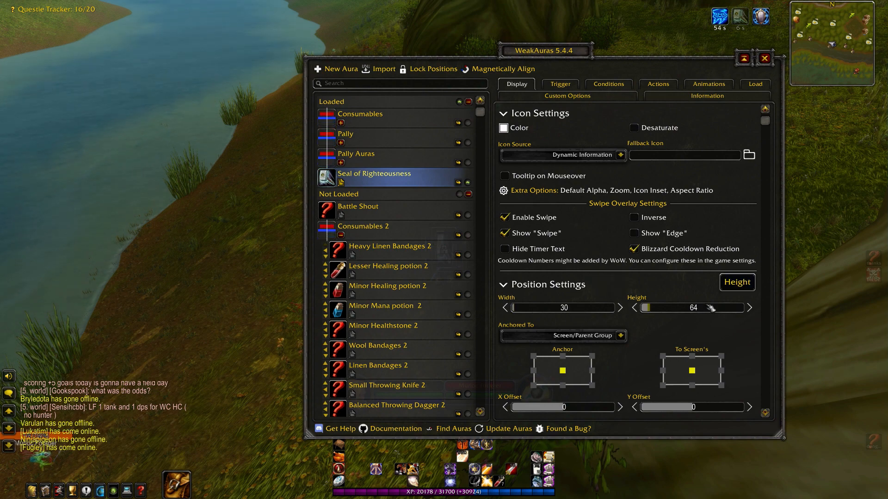
pyautogui.write('308')
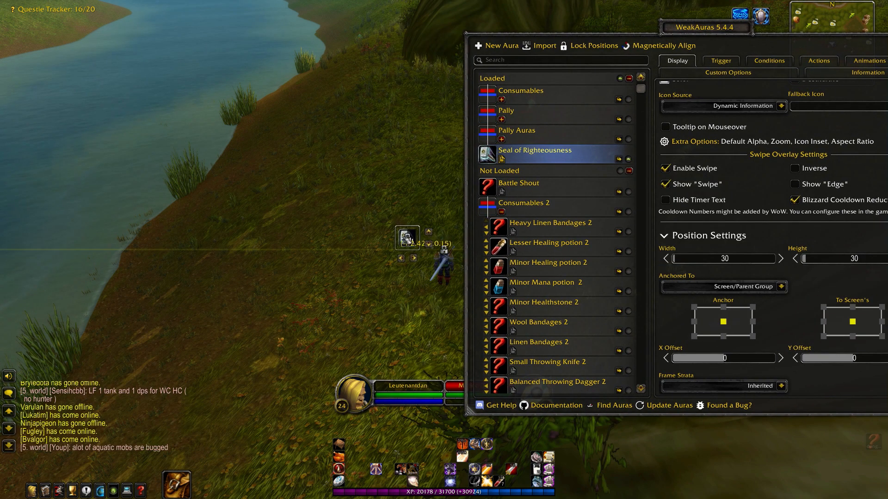
pyautogui.moveTo(406, 237); pyautogui.dragTo(334, 207)
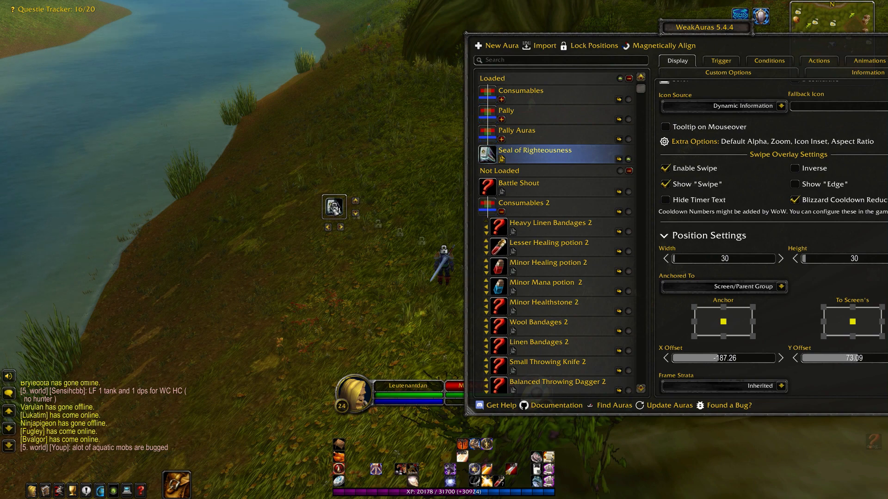
pyautogui.moveTo(334, 207); pyautogui.dragTo(257, 285)
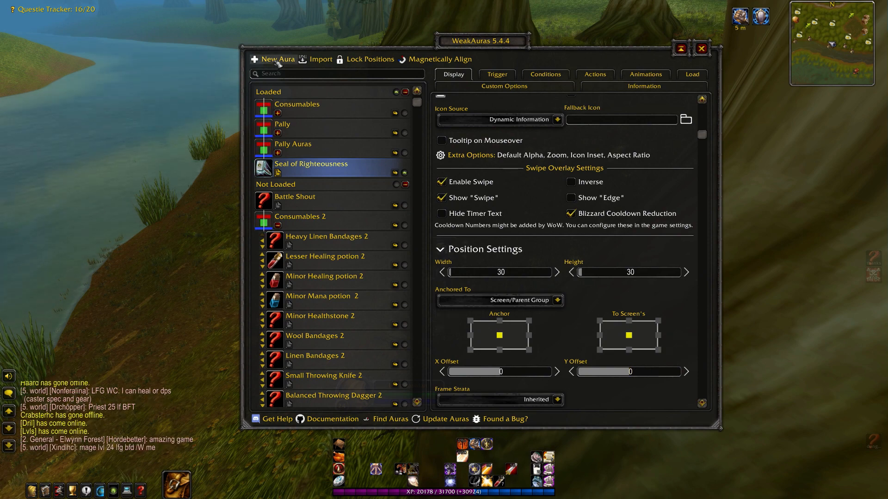
# Step: Create icon aura 'Judgement Aura' with a Spell trigger tracking the Judgement cooldown
pyautogui.click(277, 59)
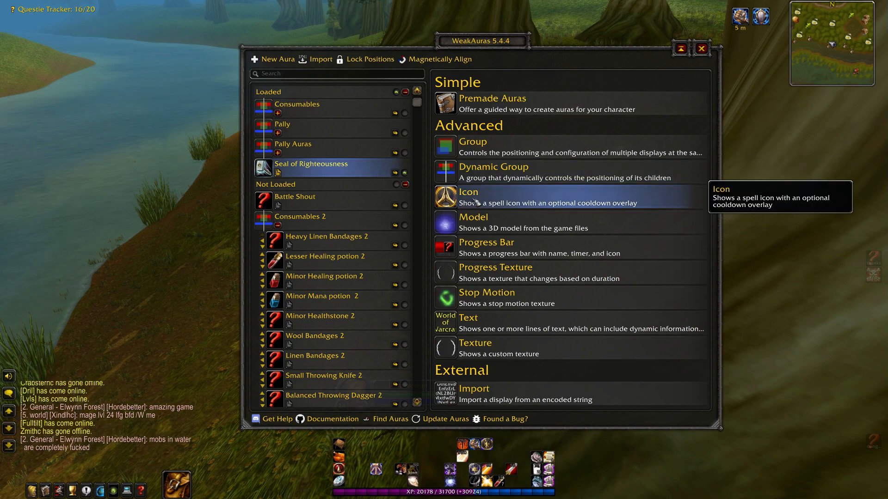
pyautogui.click(468, 191)
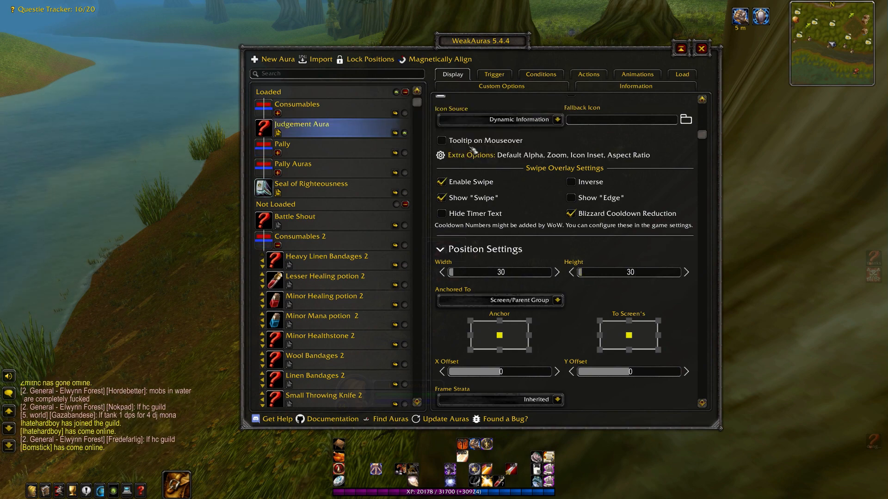
pyautogui.click(495, 74)
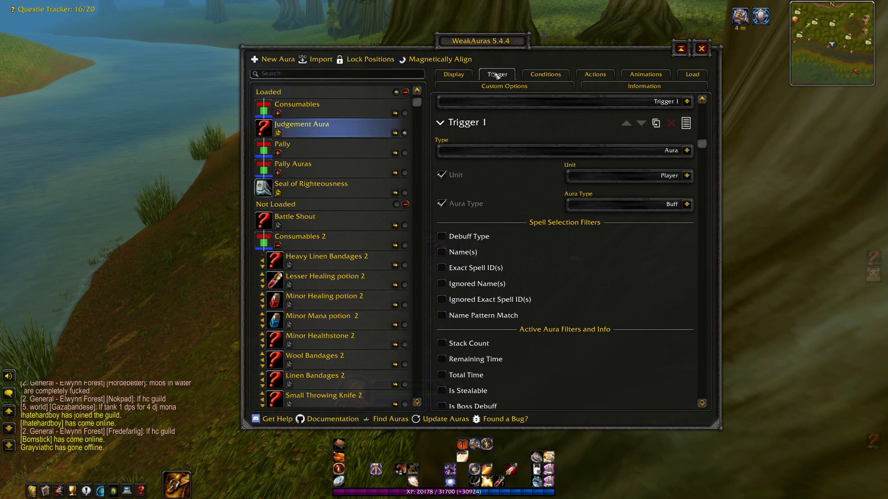
pyautogui.moveTo(671, 151)
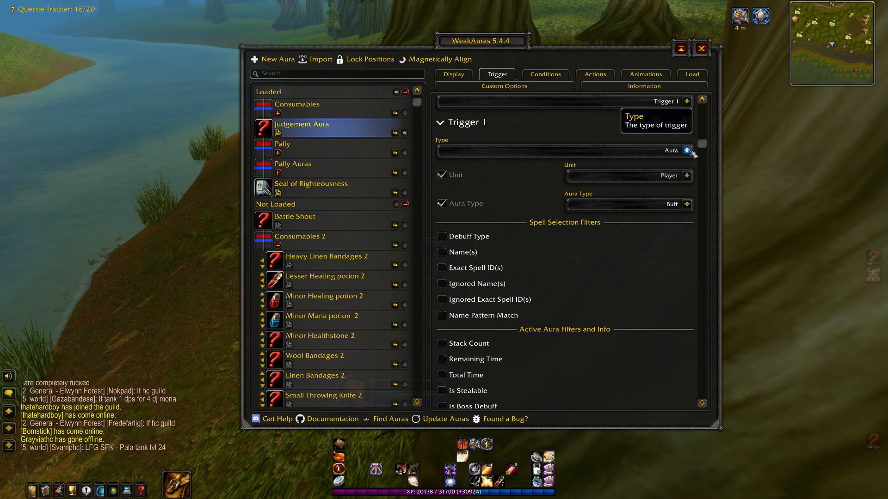
pyautogui.click(688, 151)
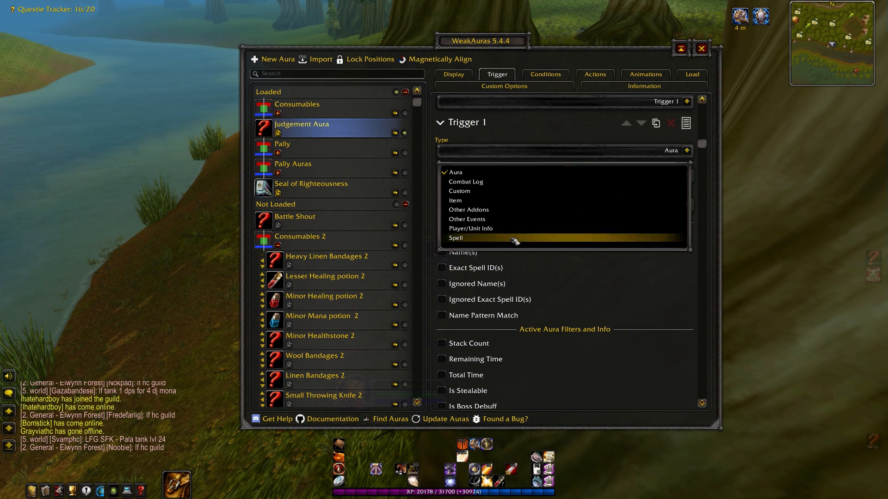
pyautogui.click(456, 237)
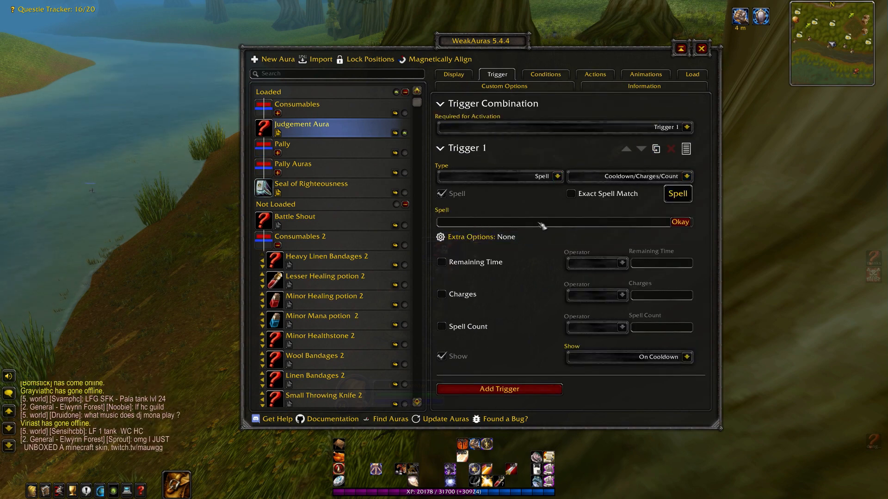
pyautogui.write('Judgement')
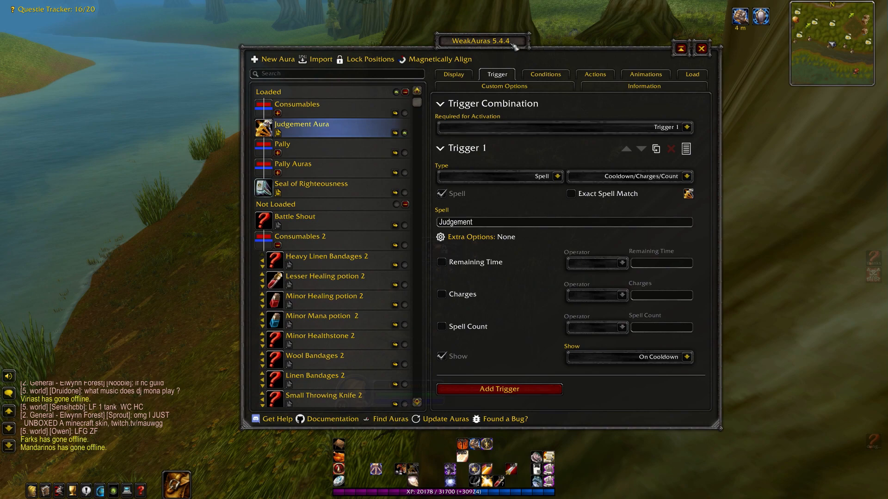
pyautogui.click(701, 49)
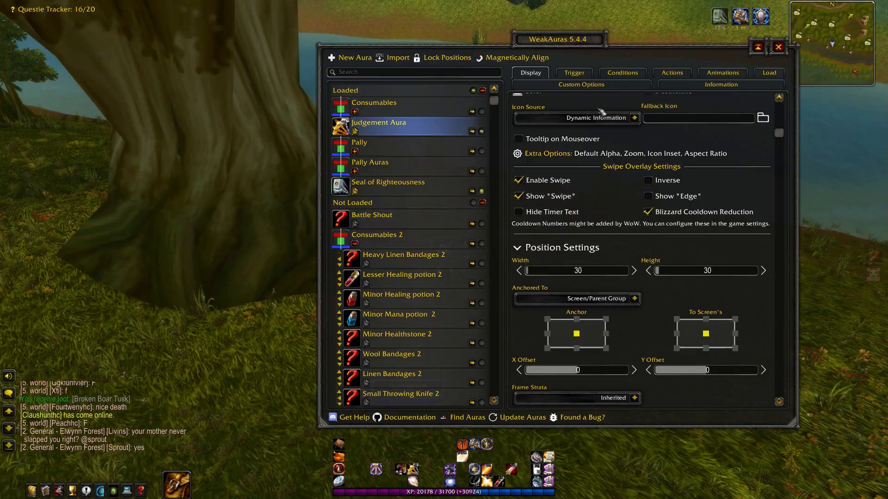
# Step: Drag the Judgement Aura icon to a new position on screen
pyautogui.moveTo(558, 39); pyautogui.dragTo(723, 69)
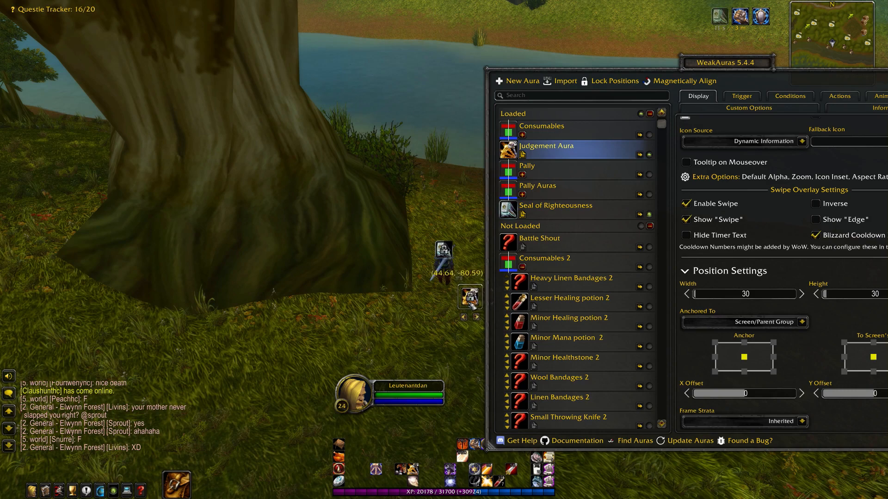
pyautogui.moveTo(569, 214)
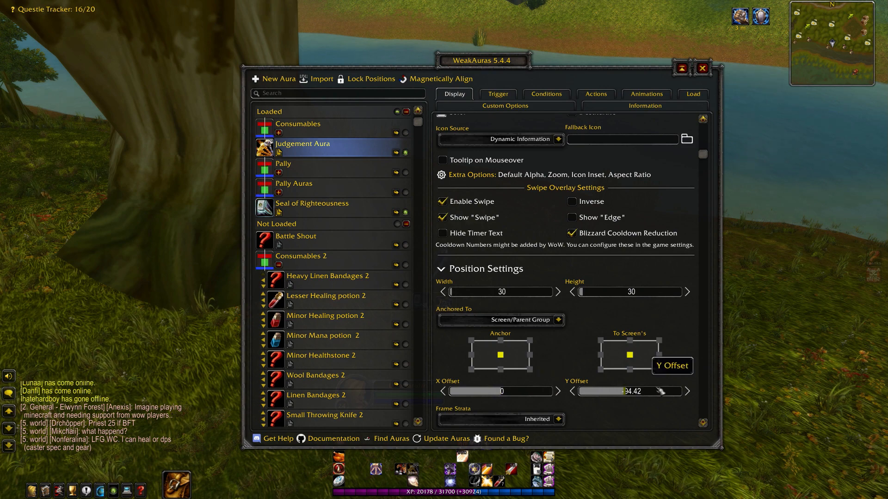
pyautogui.moveTo(312, 207)
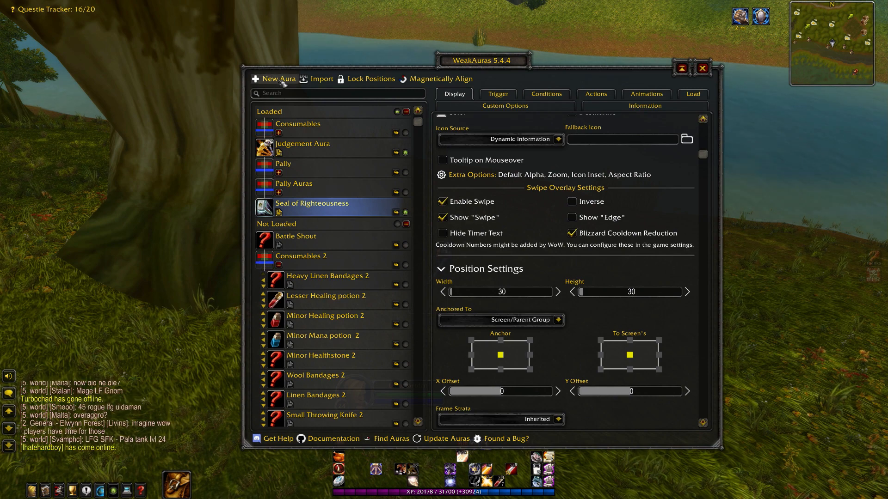
# Step: Move the options window aside to reveal the aura and select the Paladin Combat Auras group
pyautogui.click(277, 78)
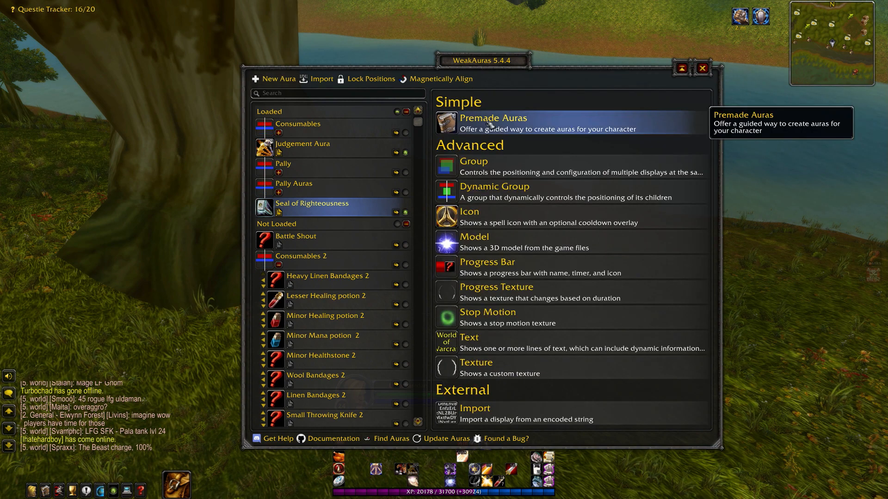
pyautogui.moveTo(514, 192)
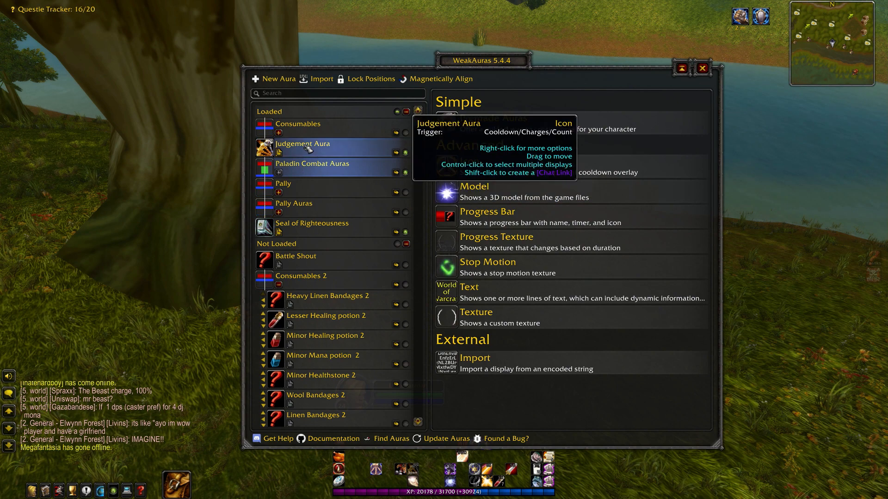
pyautogui.click(302, 146)
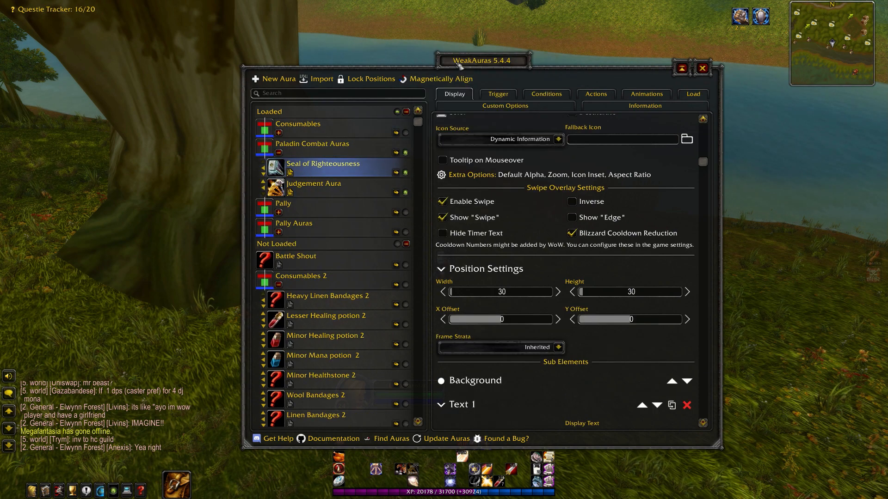
pyautogui.moveTo(482, 61); pyautogui.dragTo(754, 63)
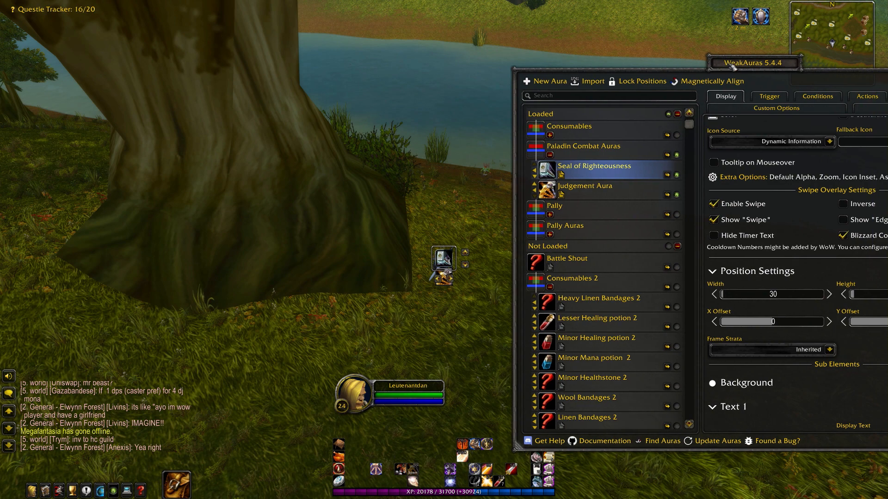
pyautogui.moveTo(583, 146)
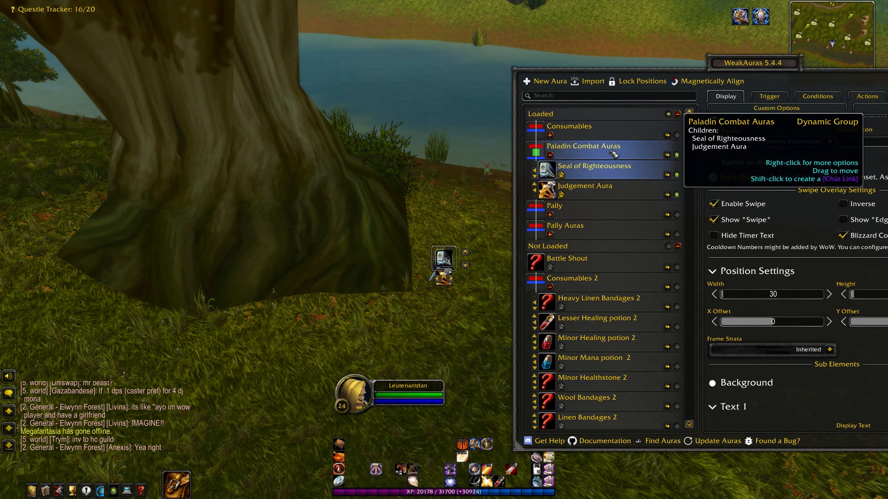
pyautogui.click(582, 146)
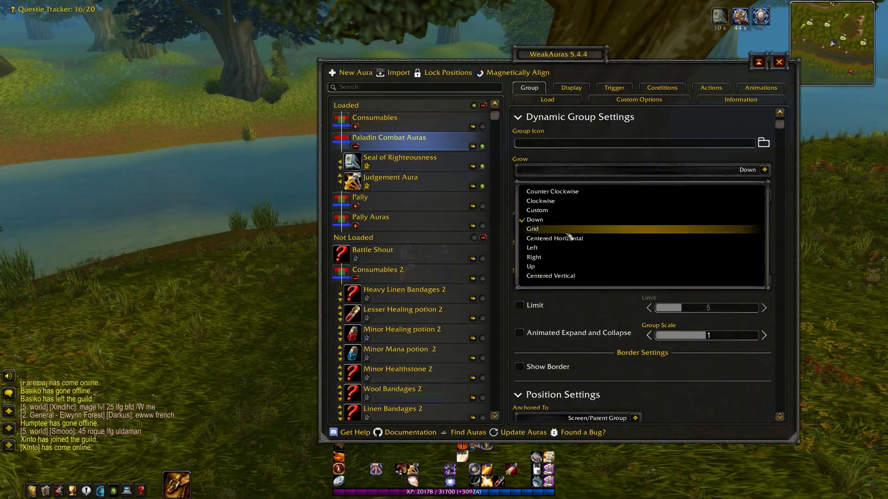
# Step: Set the Paladin Combat Auras group's Grow option to Centered Horizontal
pyautogui.click(554, 237)
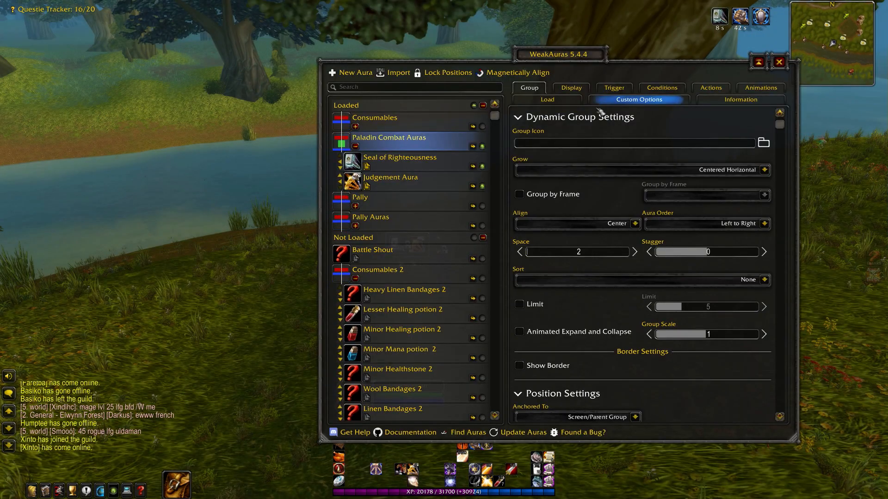
pyautogui.moveTo(560, 54); pyautogui.dragTo(736, 70)
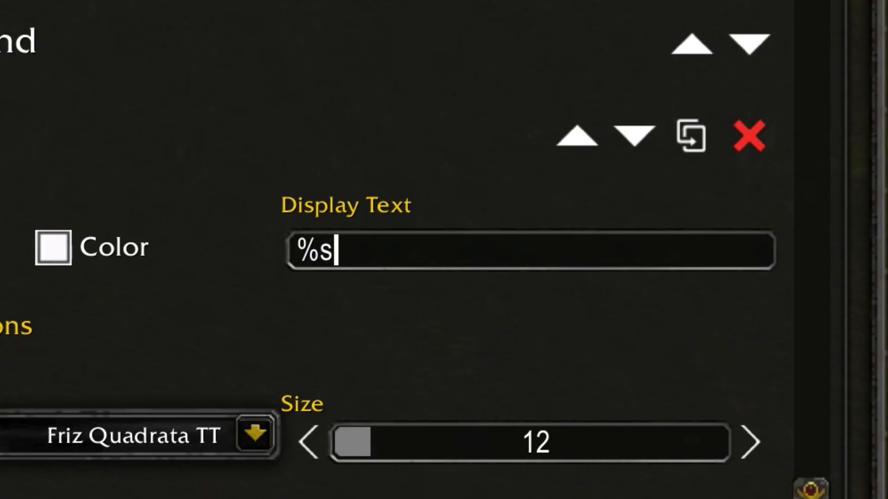
# Step: Enter %p as the aura's Text 1 display text
pyautogui.write('%p')
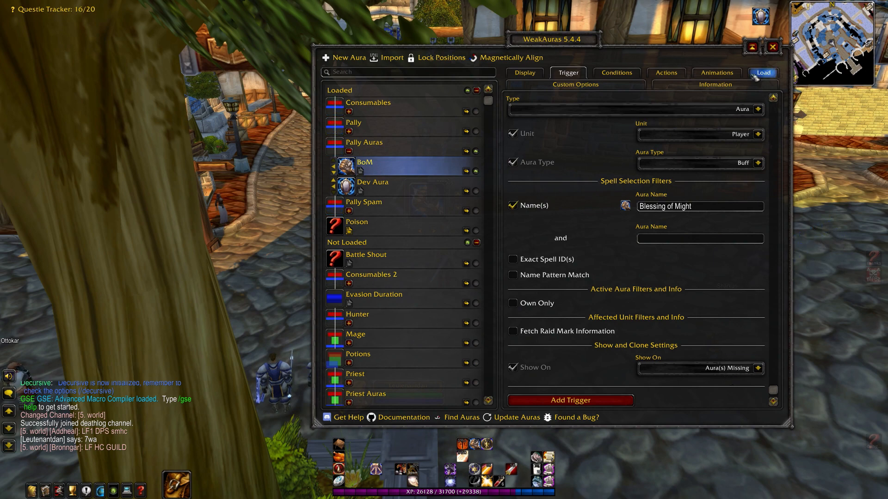
# Step: Set Dev Aura's In Combat load condition to Not In Combat
pyautogui.click(761, 73)
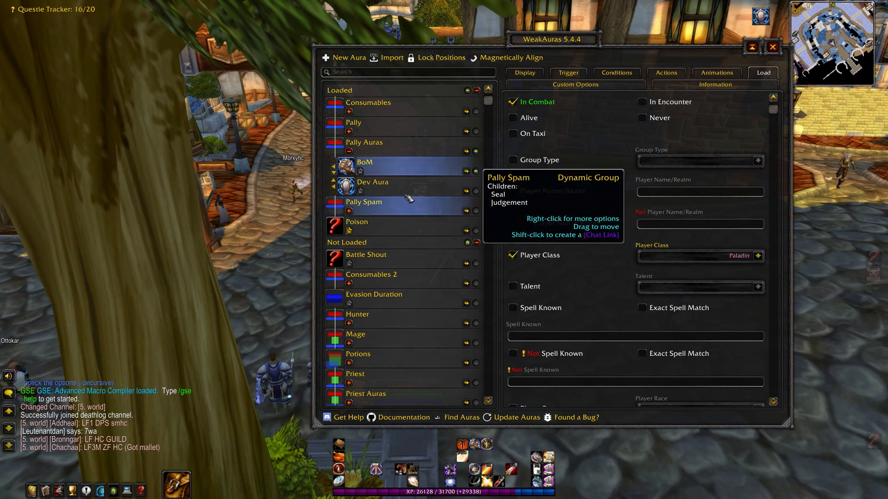
pyautogui.click(372, 182)
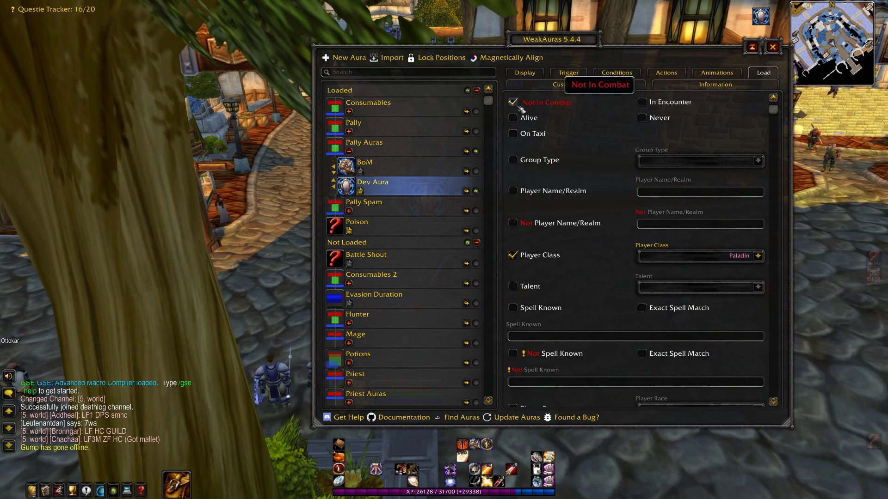
pyautogui.rightClick(400, 231)
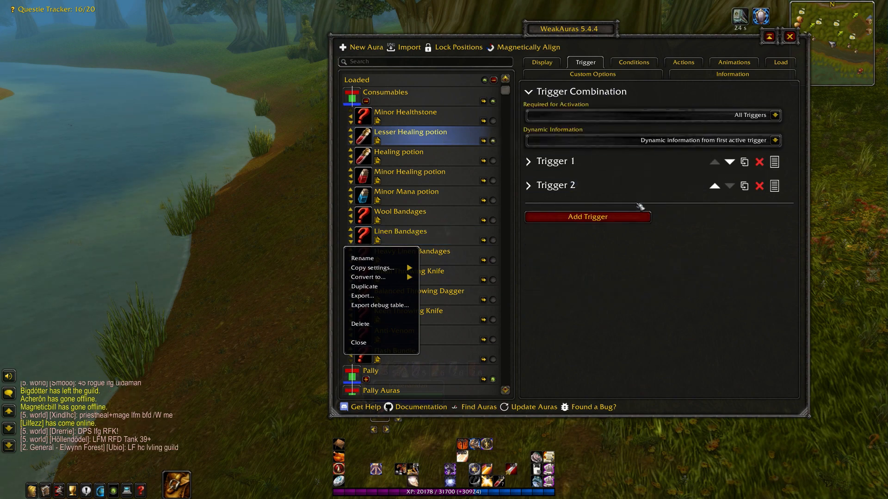
# Step: Expand Lesser Healing potion's Trigger 1 showing item 858 with count above 0
pyautogui.click(554, 161)
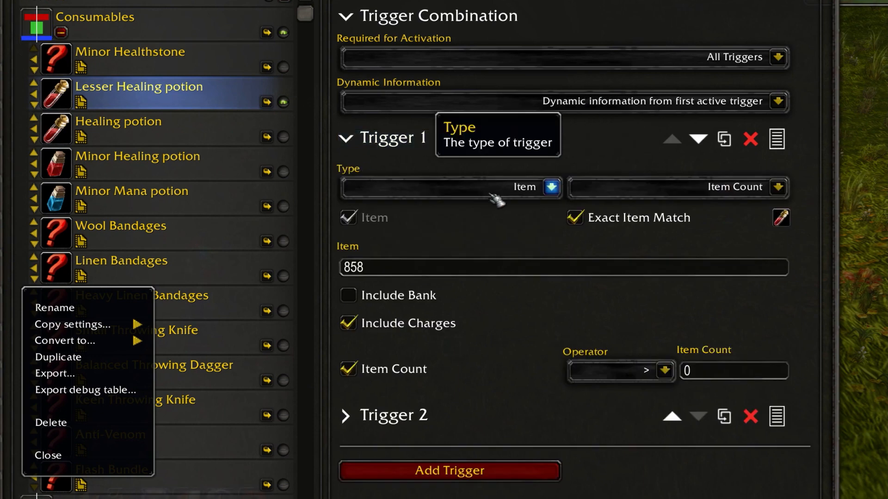
pyautogui.moveTo(793, 195)
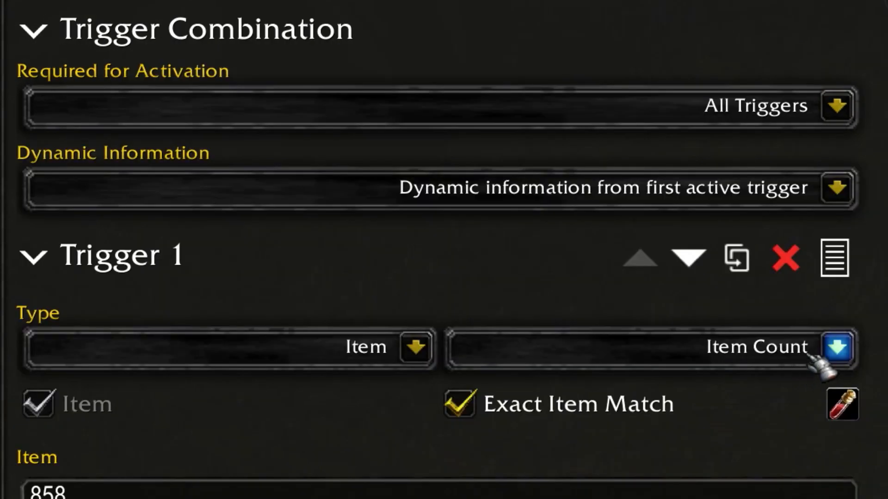
pyautogui.moveTo(843, 362)
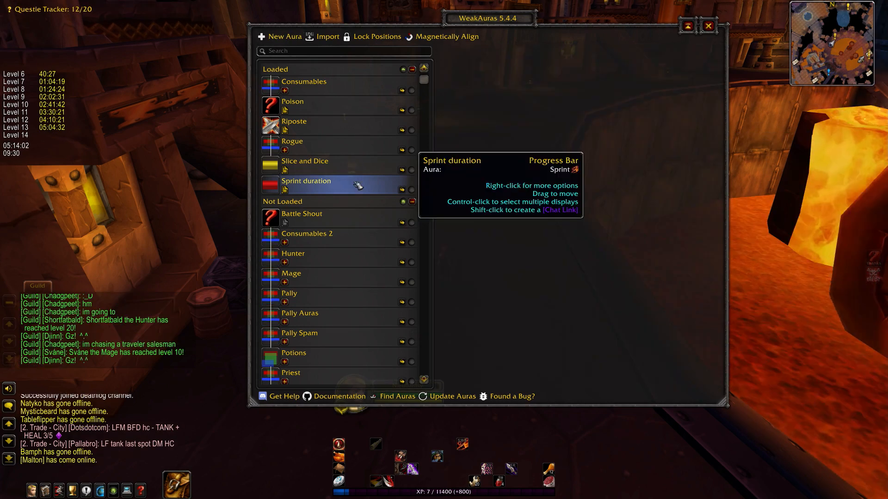
# Step: Duplicate the Sprint duration bar as a blue 'Evasion Duration' bar tracking the Evasion aura
pyautogui.rightClick(305, 180)
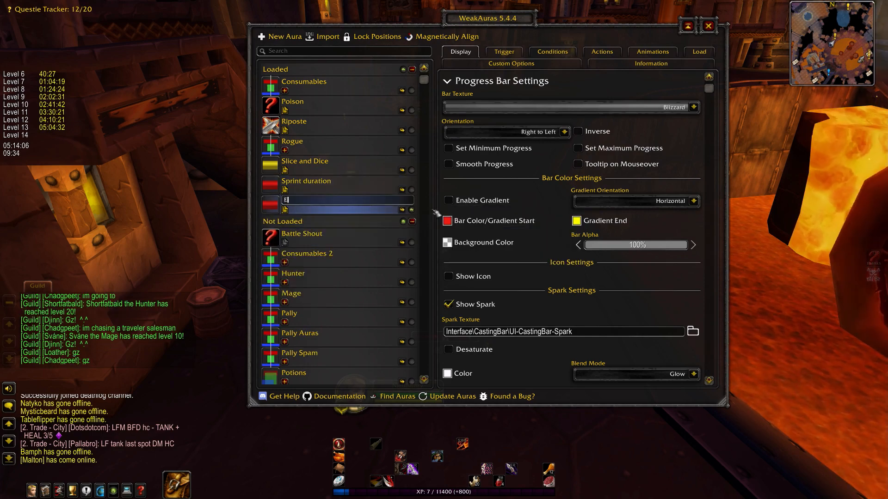
pyautogui.write('Evasion Duration')
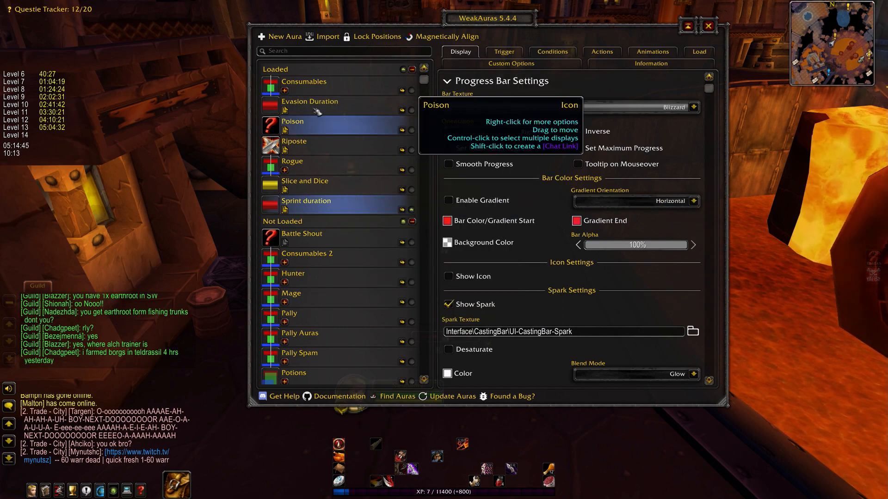
pyautogui.click(449, 221)
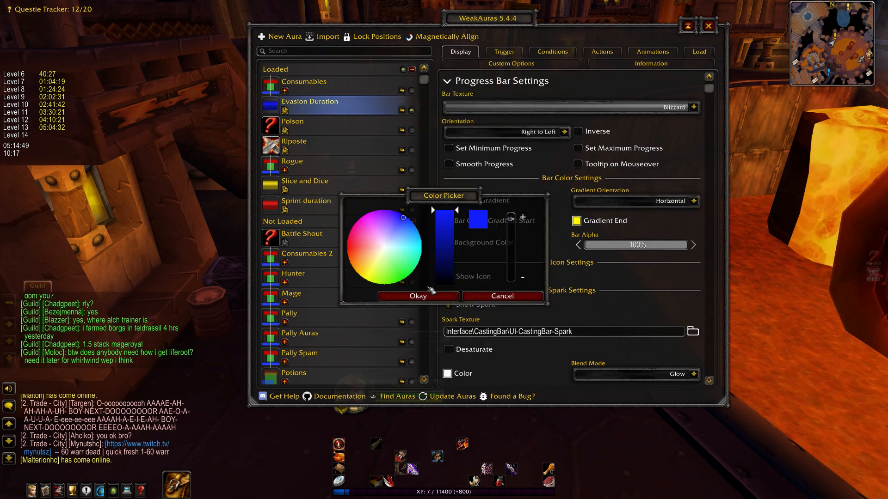
pyautogui.click(417, 296)
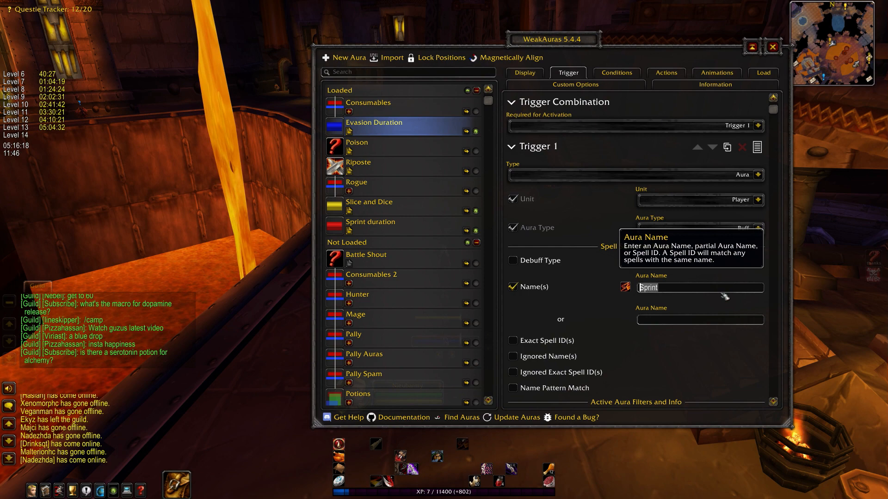
pyautogui.write('Evasio')
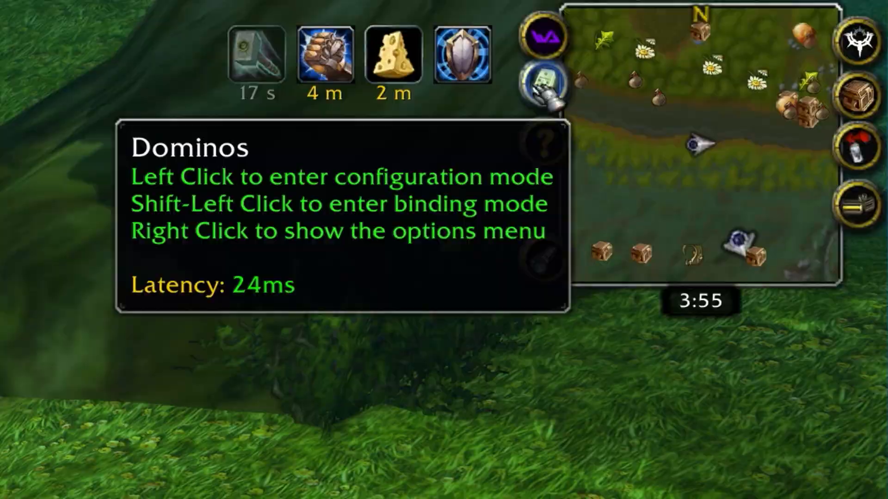
# Step: Enter Dominos bar configuration mode and work with Action Bar 5's settings
pyautogui.click(542, 84)
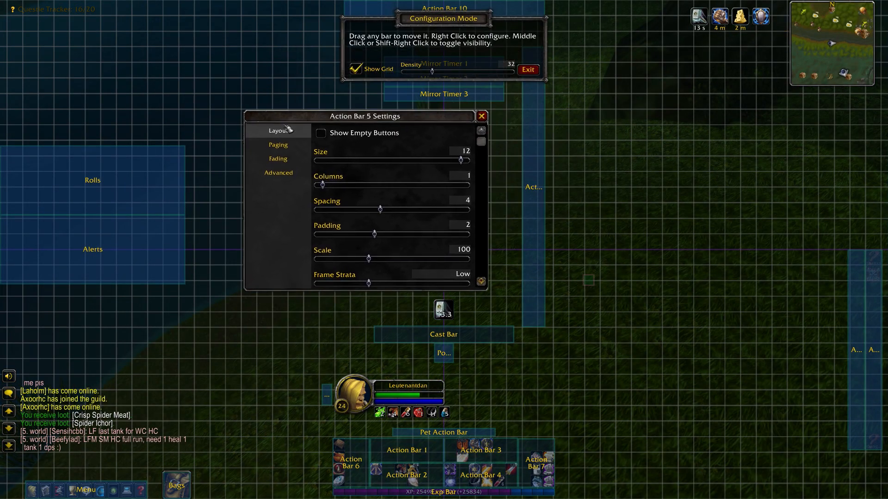
pyautogui.moveTo(461, 161); pyautogui.dragTo(450, 161)
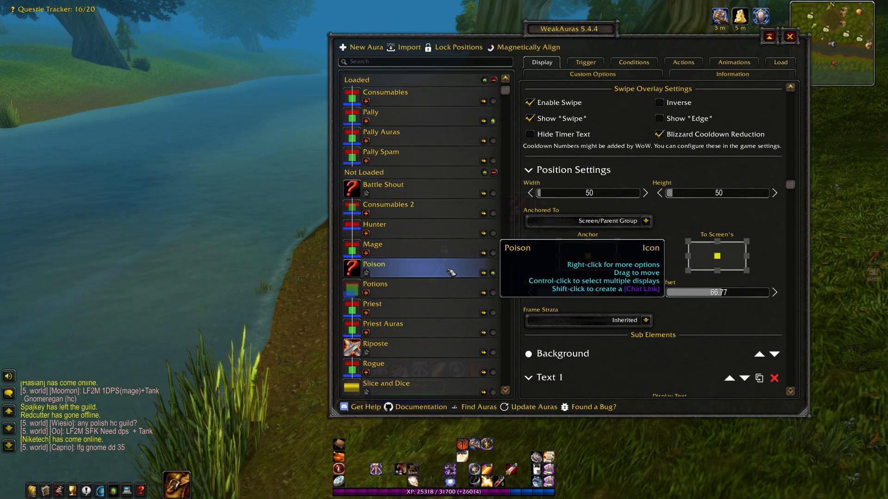
# Step: Confirm Poison's debuff trigger, set its width to 30, fade Action Bar 5 out, and exit configuration
pyautogui.click(585, 62)
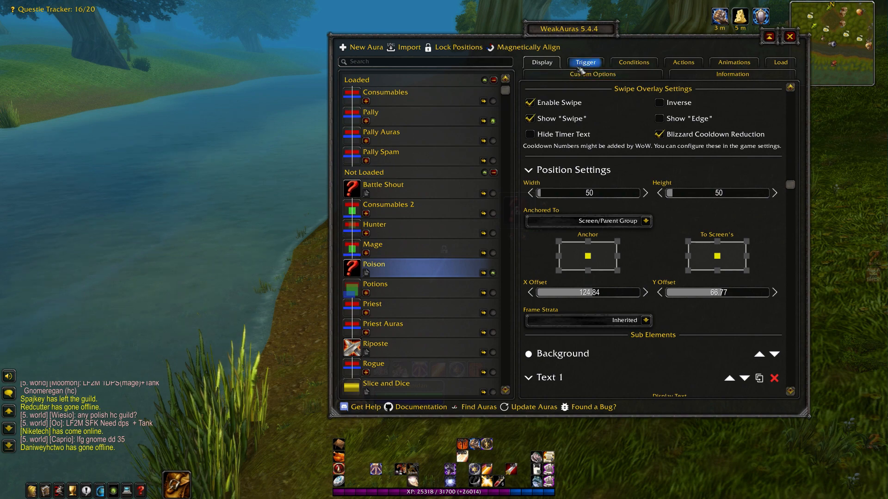
pyautogui.click(584, 63)
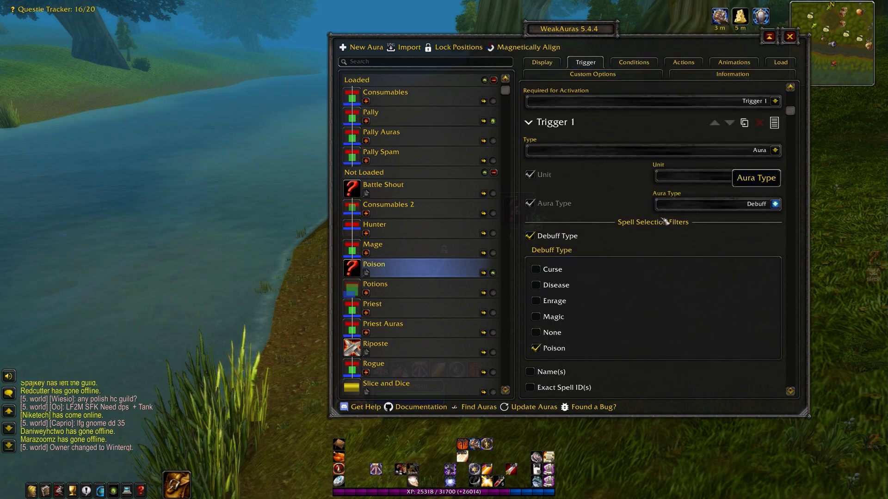
pyautogui.click(717, 175)
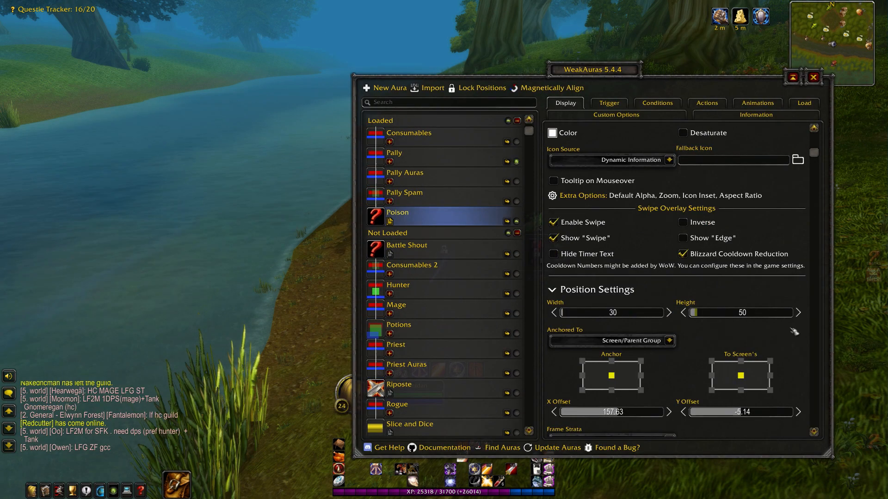
pyautogui.moveTo(592, 70); pyautogui.dragTo(840, 82)
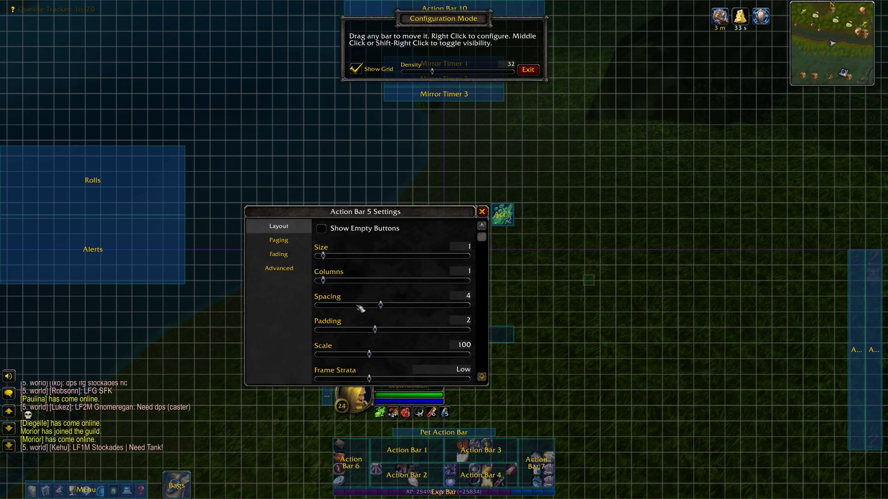
pyautogui.click(278, 254)
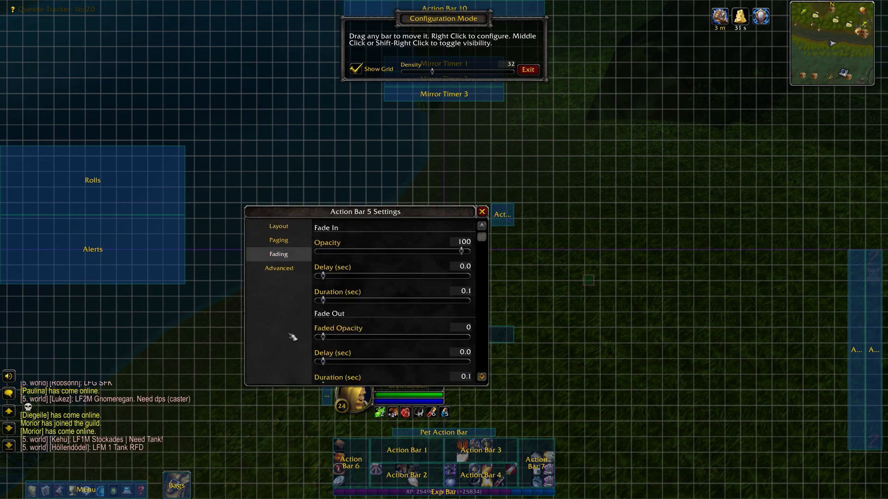
pyautogui.click(527, 69)
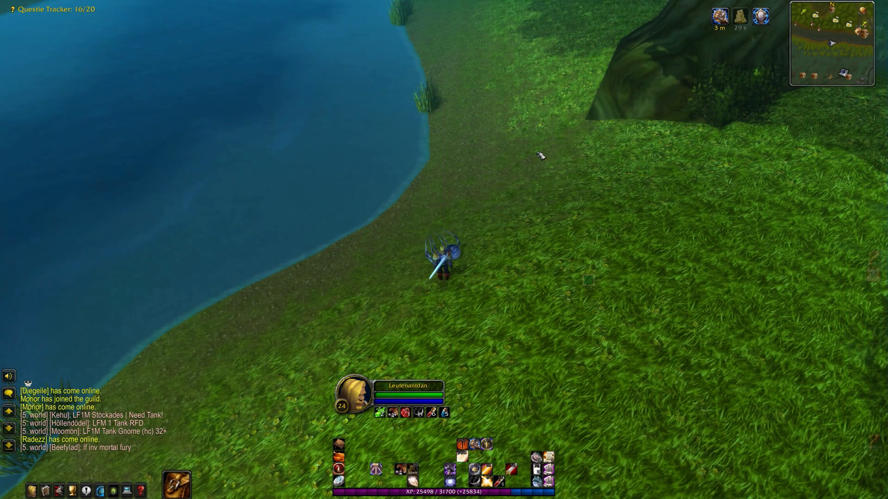